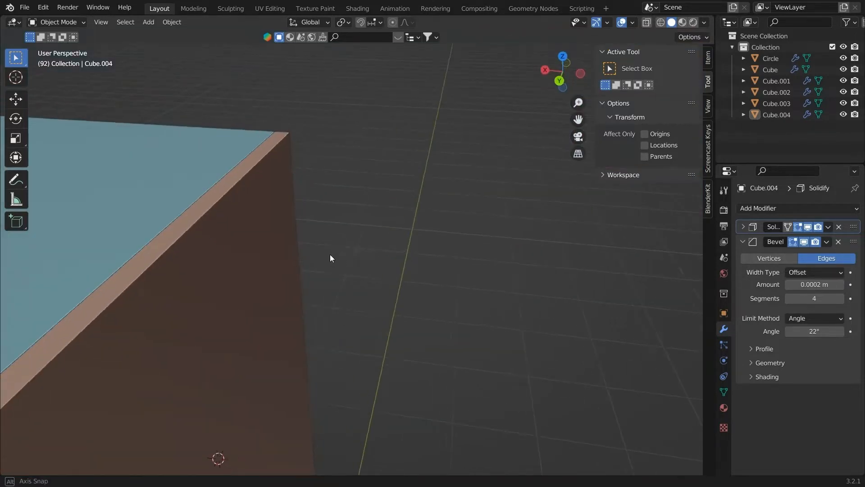
Step: Search BlenderKit materials for 'wood' and apply Oak Wood to the right cupboard door
left_click_drag(331, 258, 402, 268)
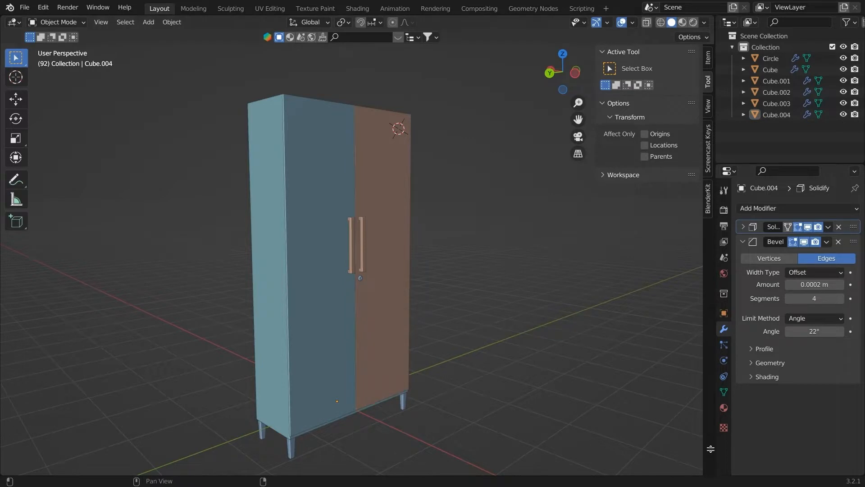
left_click(12, 300)
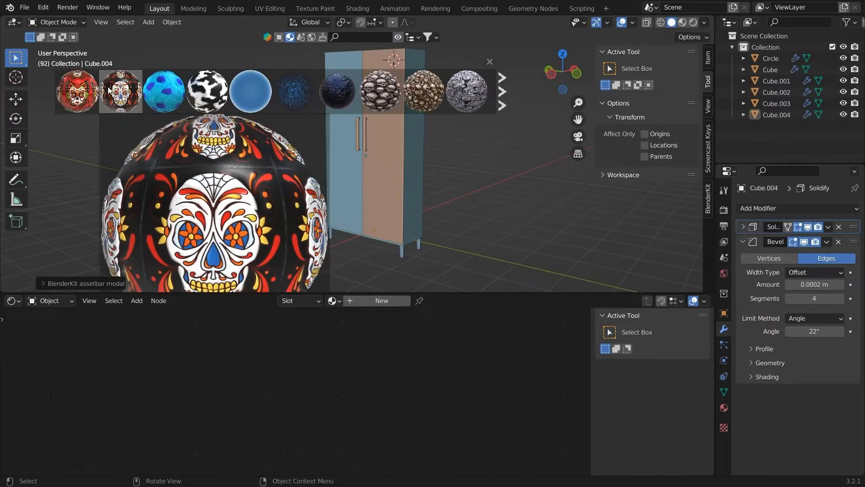
type("wood")
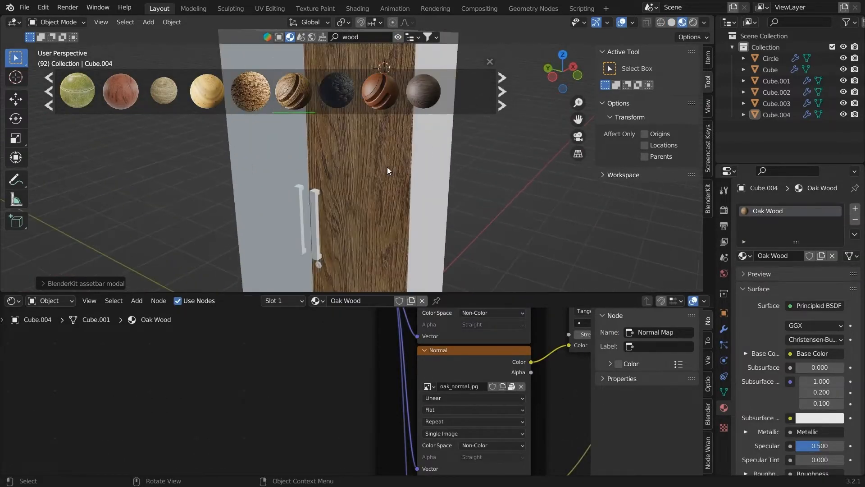
Step: Swap the door's Oak Wood for BlenderKit's Old Wood material
left_click_drag(386, 171, 406, 206)
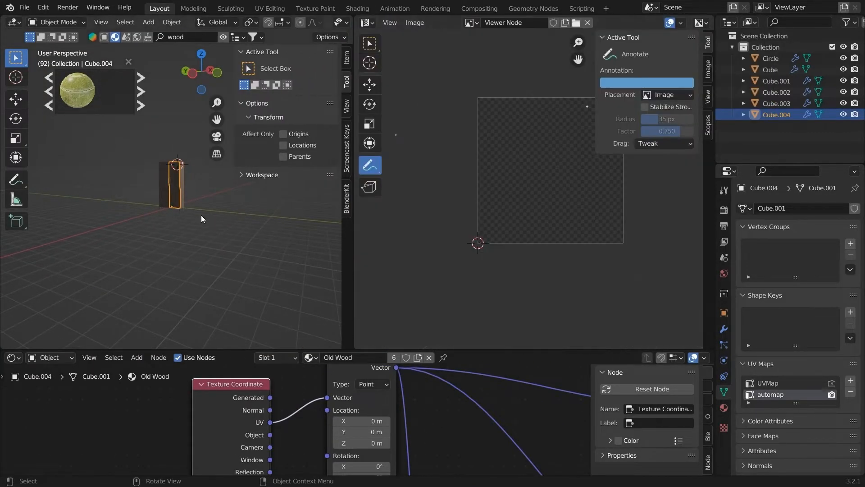
Step: Create Material.002 with a Principled BSDF on the legs object Cube.002
key("Tab")
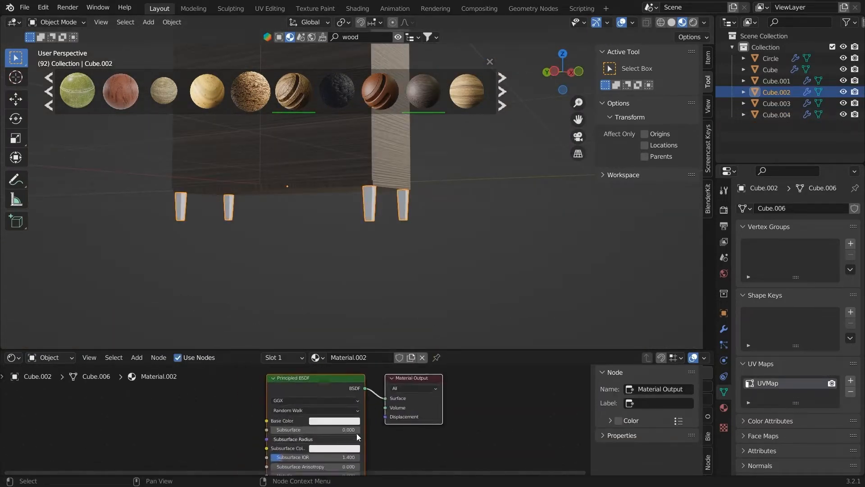
Step: Set the leg material to black, Metallic 0.4, Specular 0.765, Roughness 0.158
left_click(331, 421)
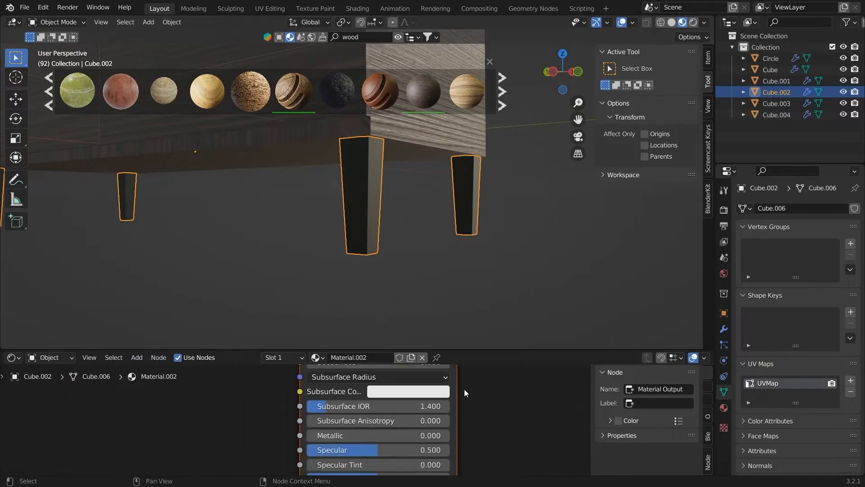
scroll("down", 3)
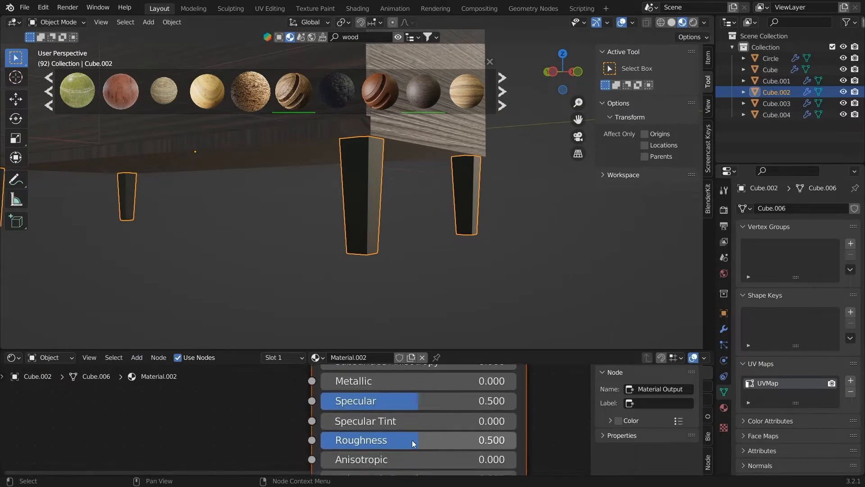
left_click_drag(413, 440, 397, 440)
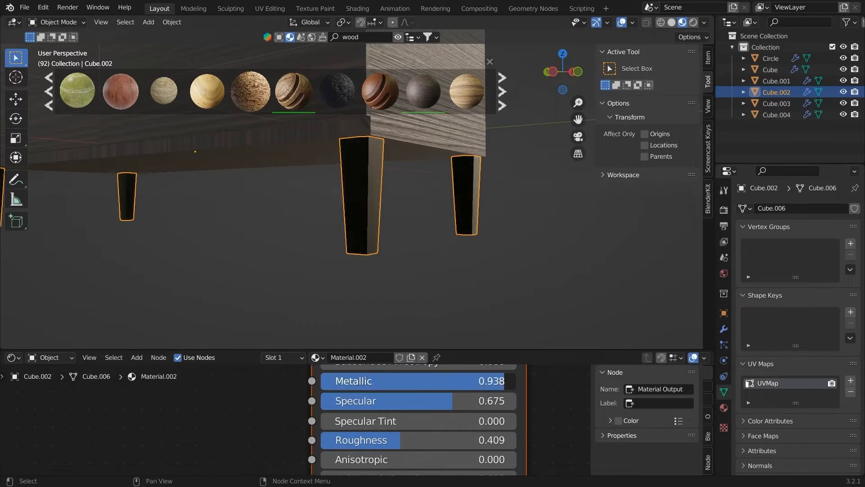
left_click_drag(491, 380, 358, 381)
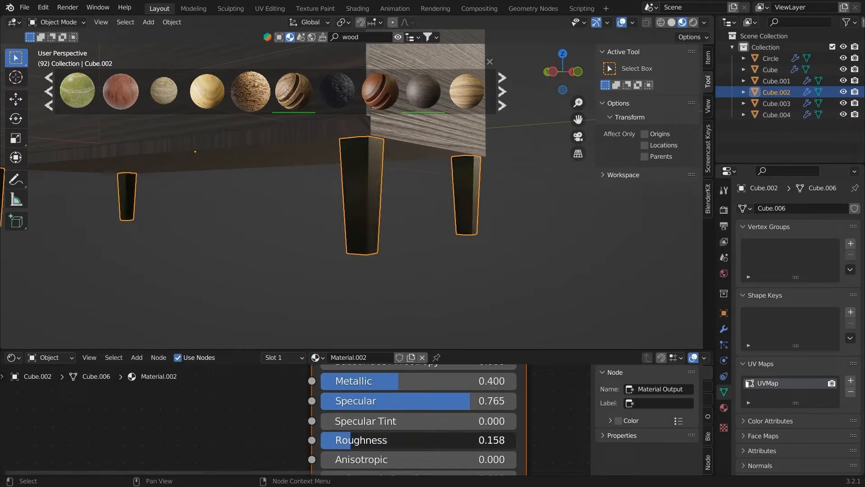
left_click(136, 357)
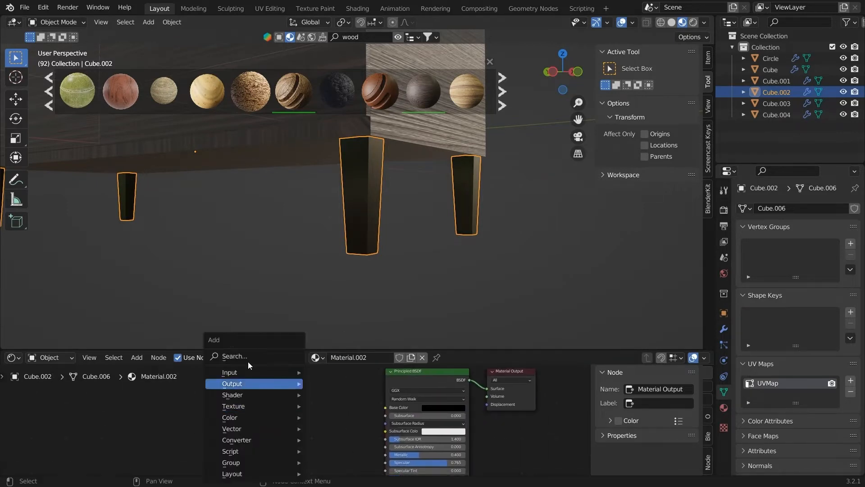
Step: Add a Noise Texture and ColorRamp chained into the legs' Base Color
type("c")
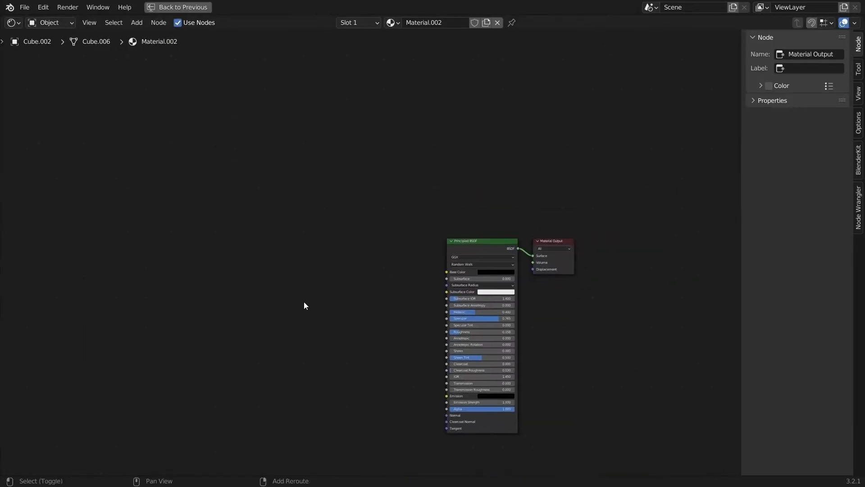
type("no")
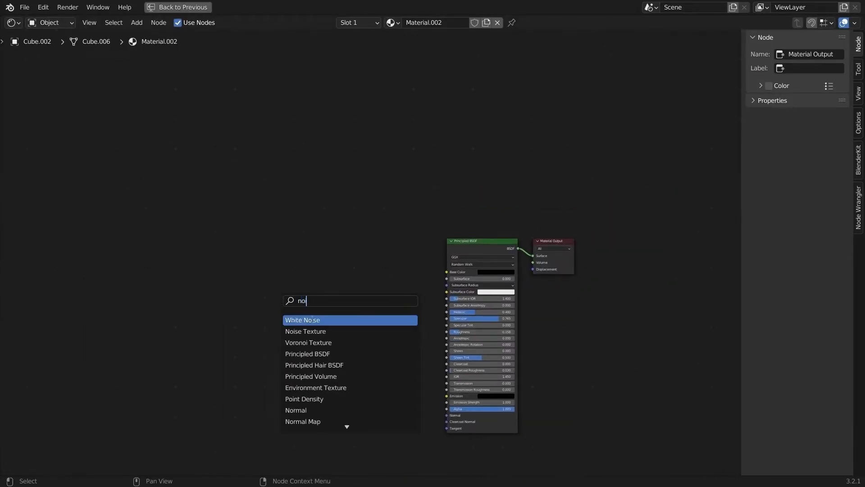
left_click(305, 332)
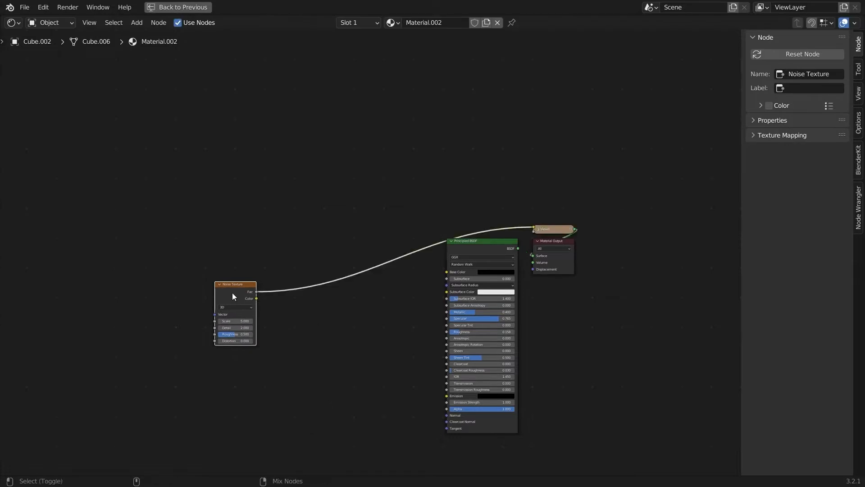
type("col")
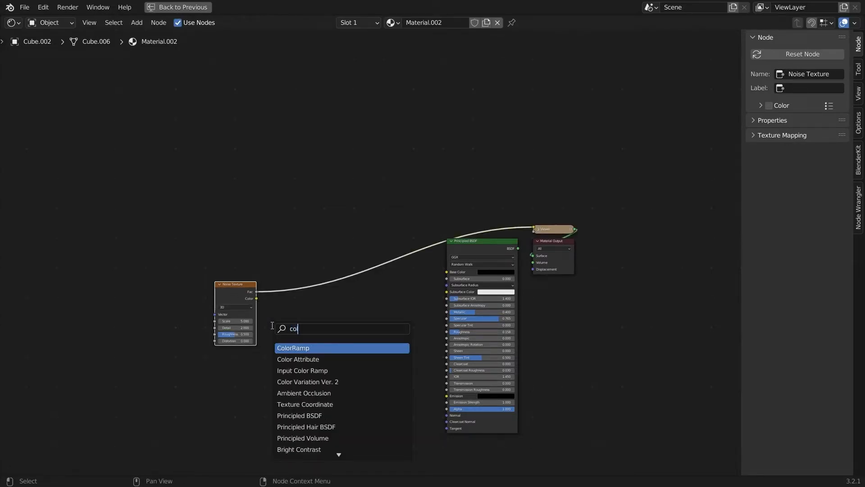
left_click(292, 348)
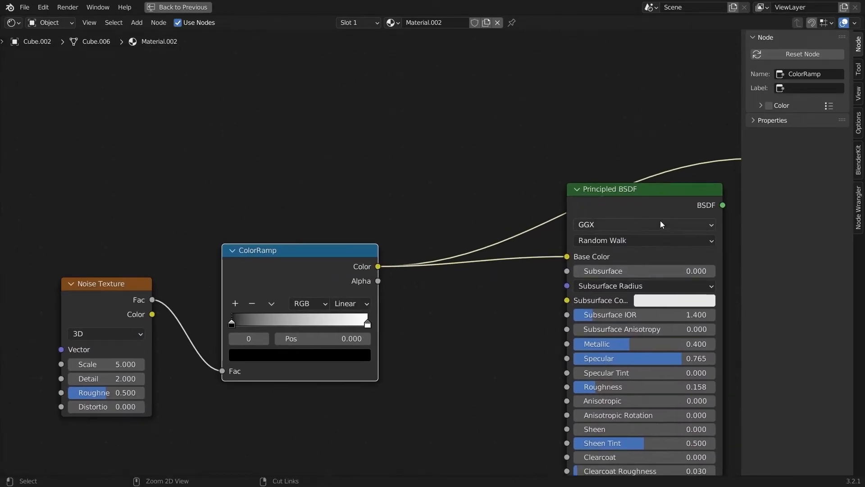
left_click(177, 8)
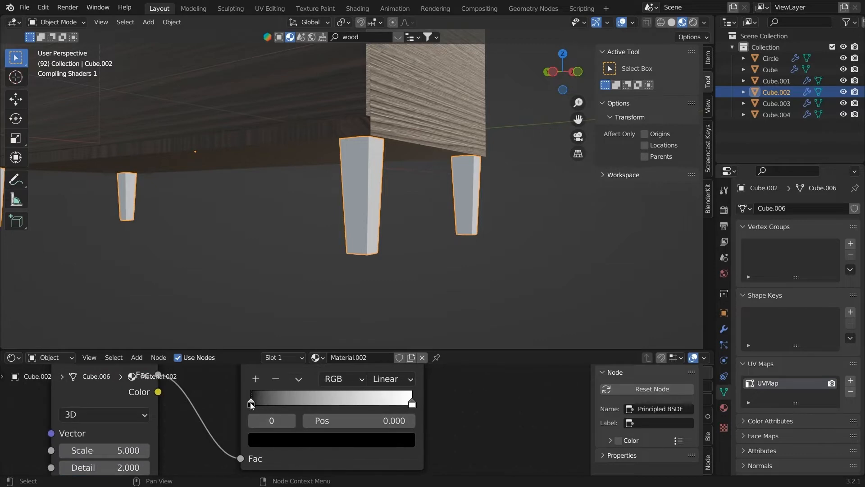
Step: Shift a ColorRamp stop and adjust the noise scale for black-white patches
left_click_drag(251, 401, 341, 400)
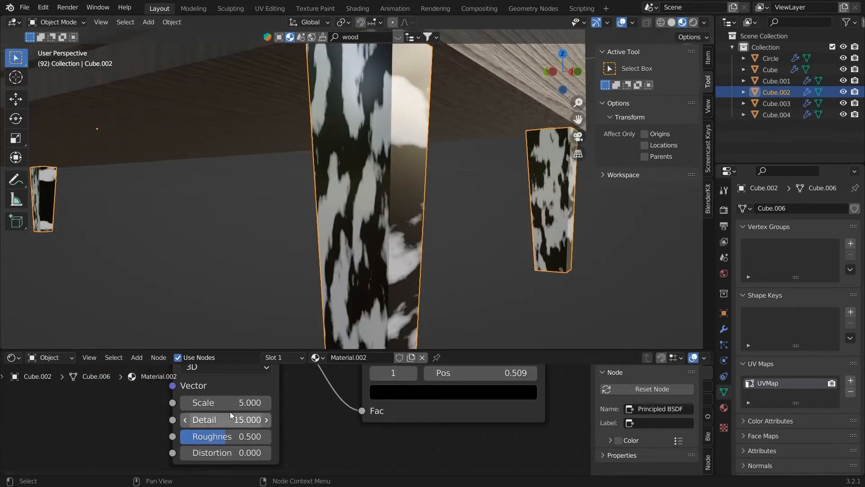
left_click_drag(248, 402, 231, 402)
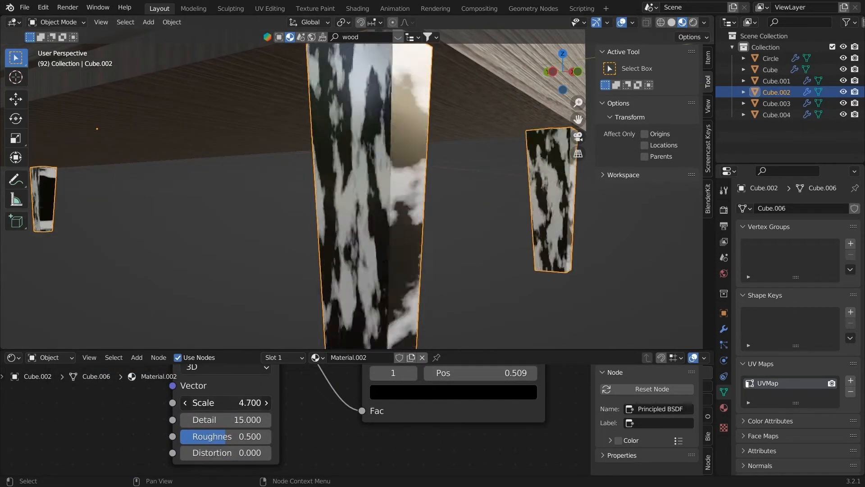
left_click_drag(231, 403, 220, 407)
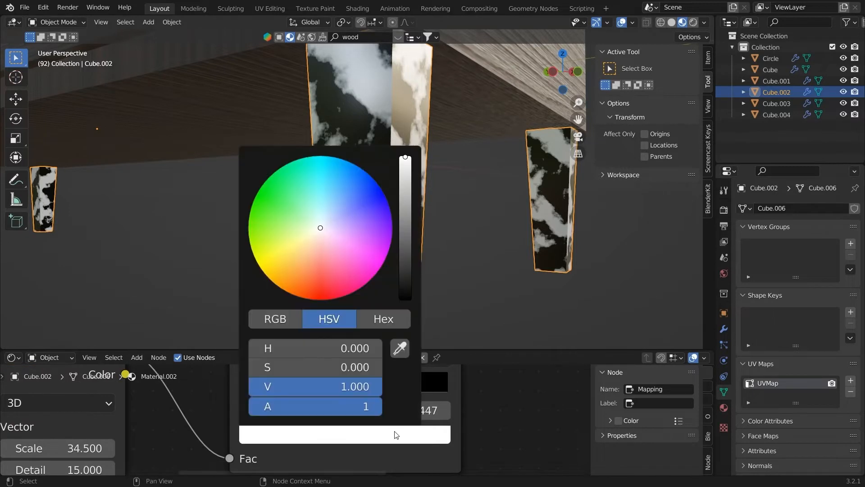
Step: Darken the ramp colour to V 0.086 and set noise Scale 1.3, Detail 3.9, Roughness 1.0
left_click_drag(405, 158, 405, 253)
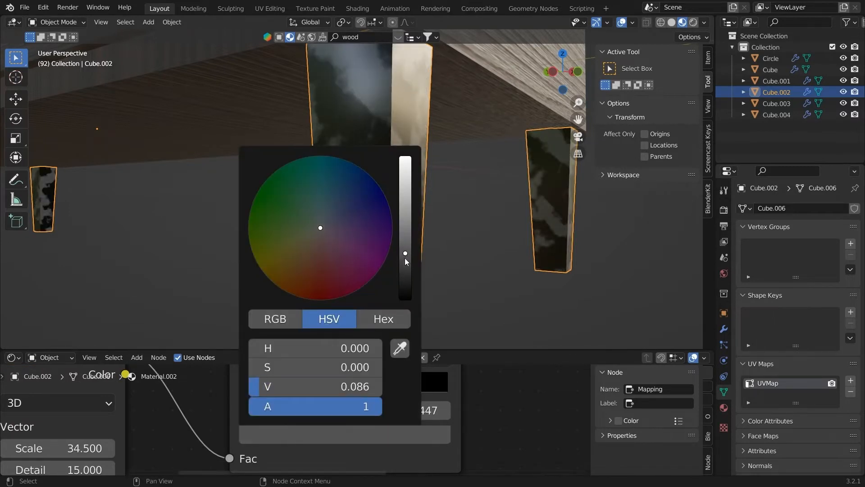
left_click(528, 412)
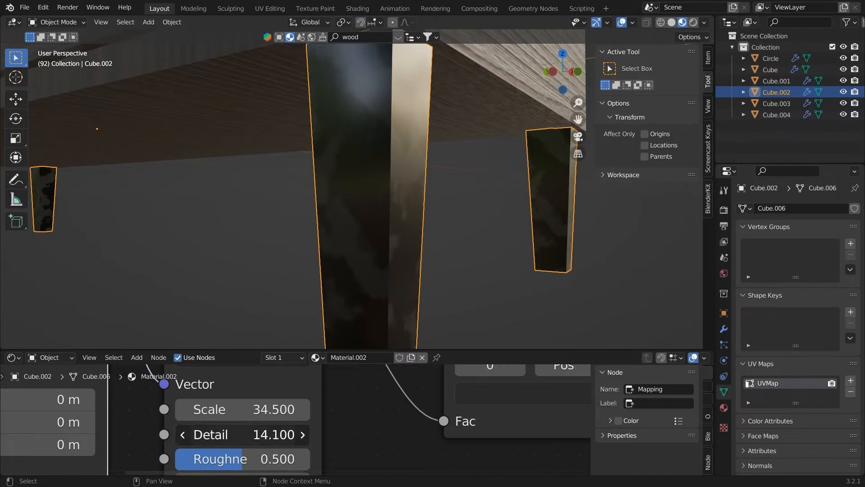
left_click_drag(273, 435, 238, 434)
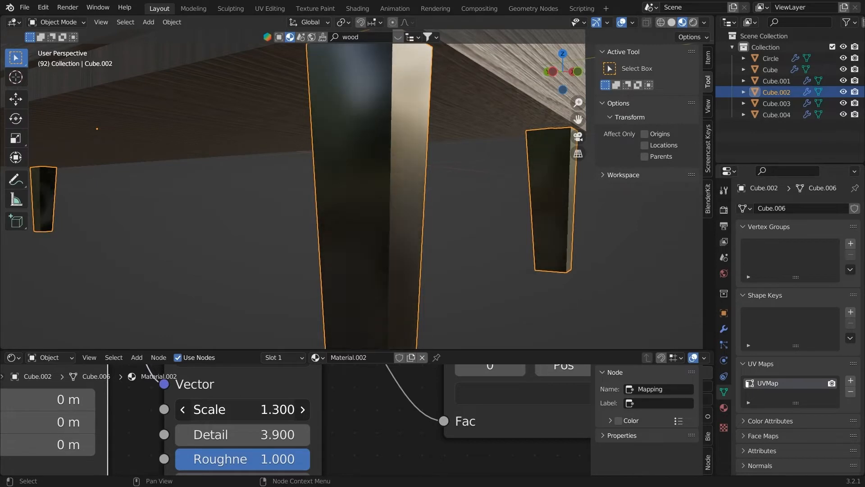
left_click_drag(248, 408, 248, 408)
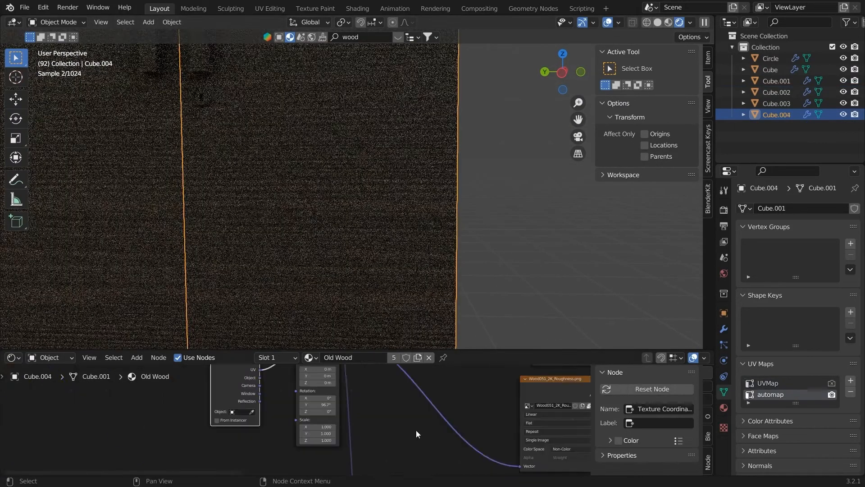
Step: View side panel Cube.004's Old Wood material in Rendered viewport shading
left_click(326, 405)
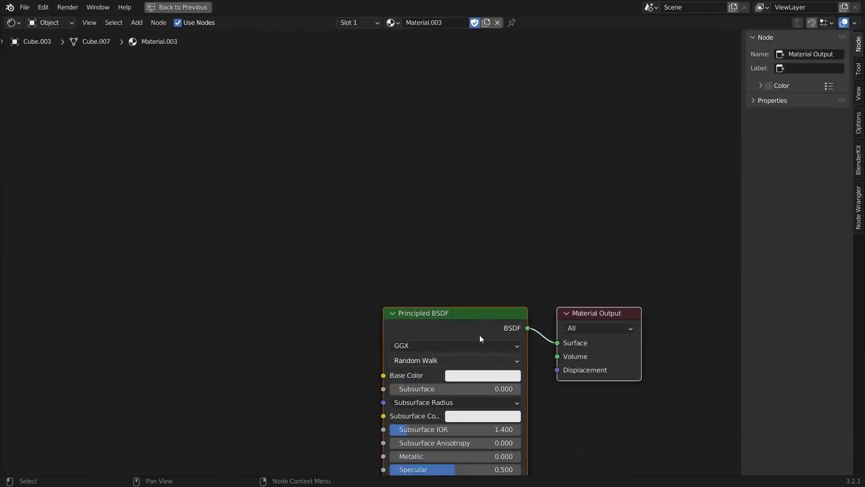
Step: Give Material.003 a grey base, Metallic 1.0 and Roughness 0.049
left_click(482, 375)
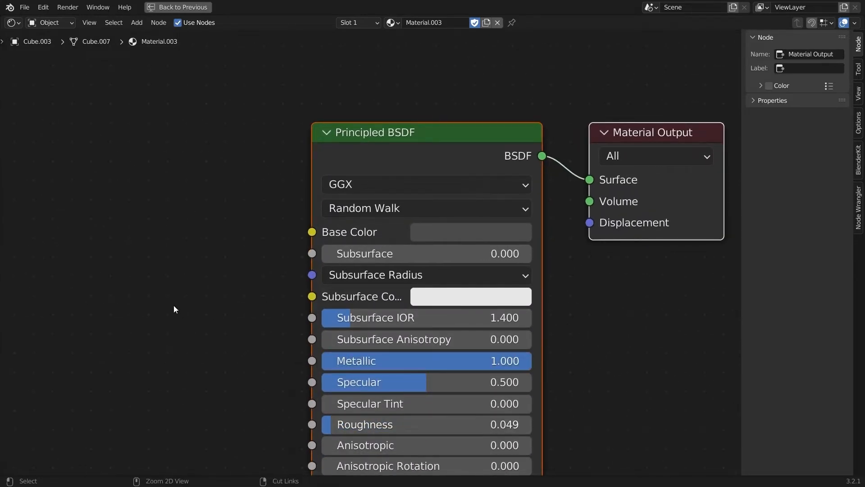
left_click(177, 7)
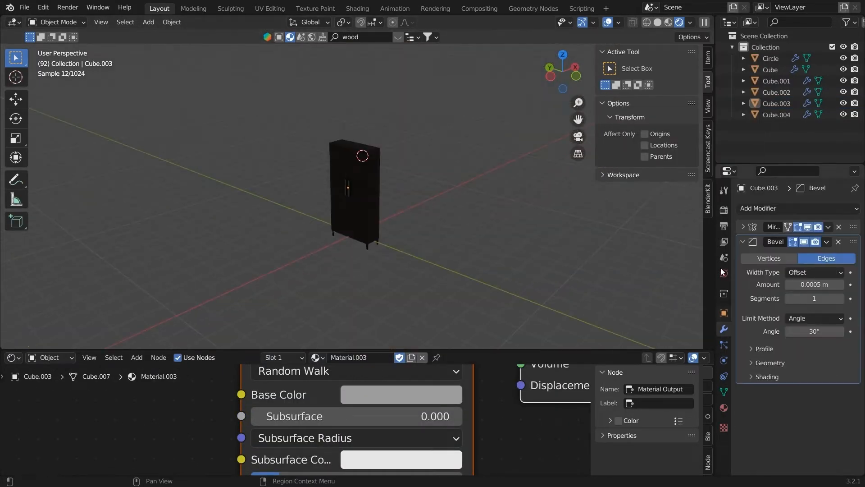
Step: Use a Nishita Sky Texture for the World colour and add an area light
left_click(723, 273)
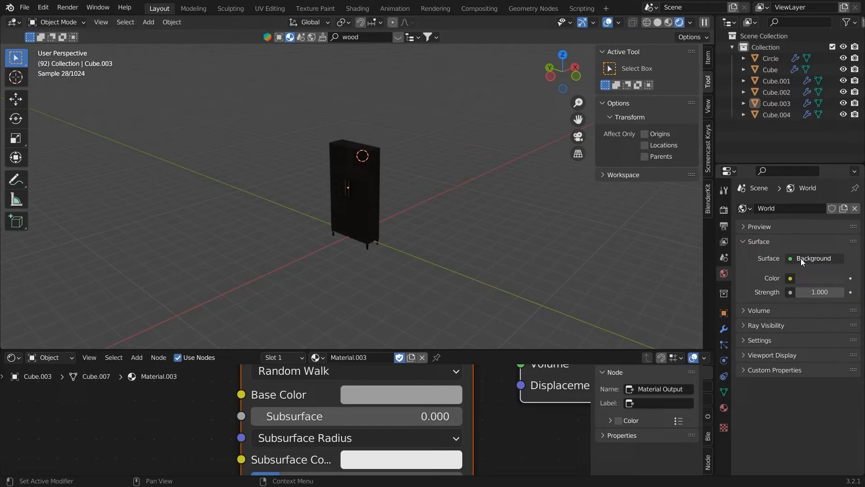
left_click(814, 258)
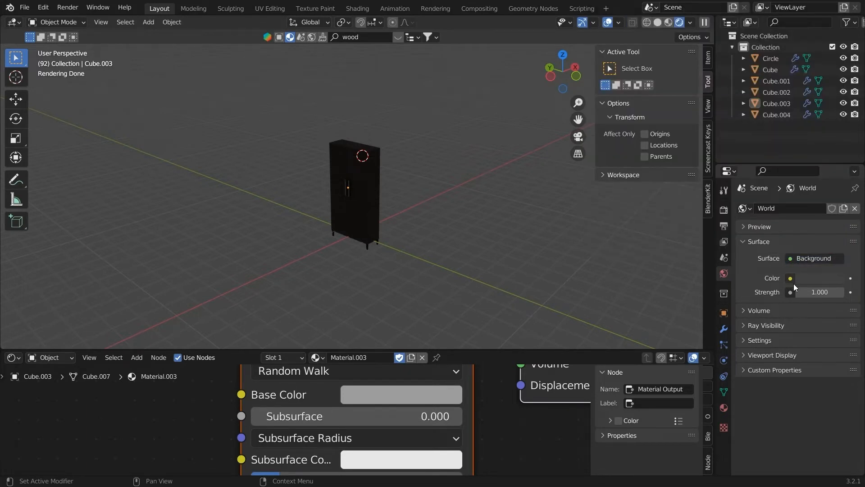
left_click(789, 278)
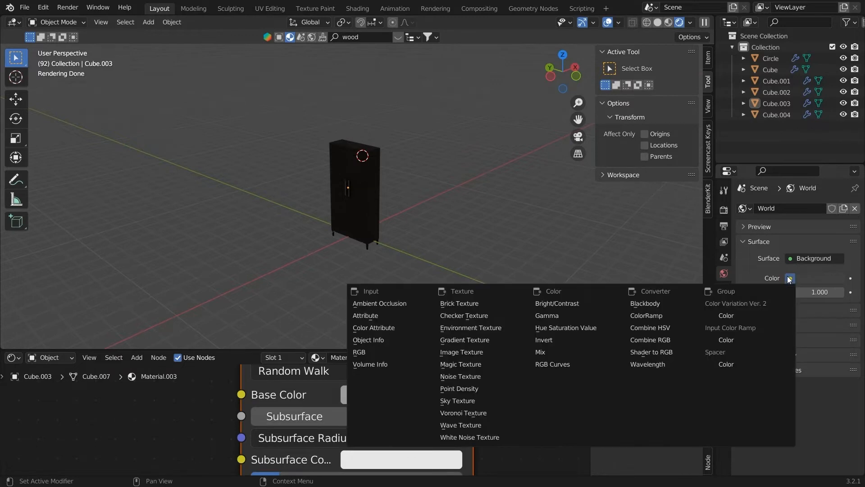
mouse_move(661, 327)
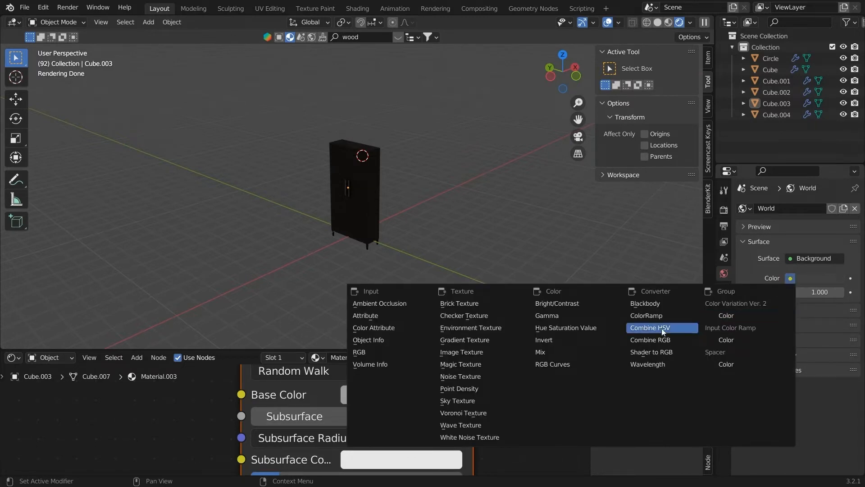
mouse_move(457, 400)
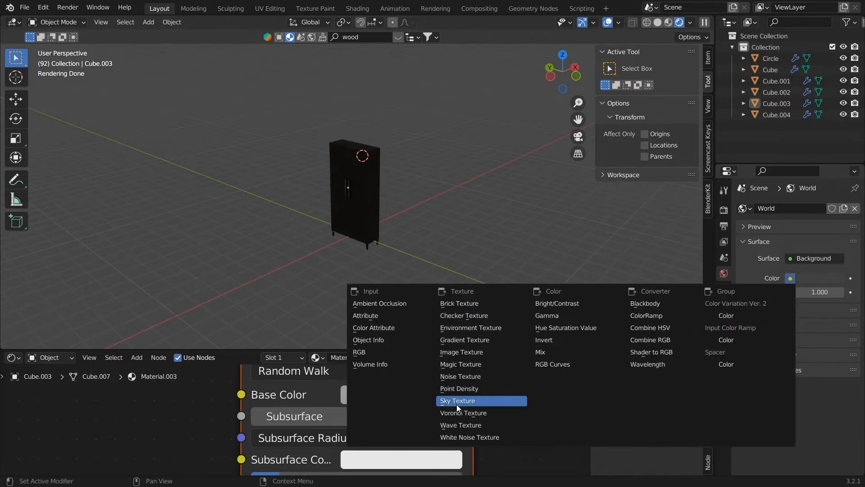
left_click(457, 400)
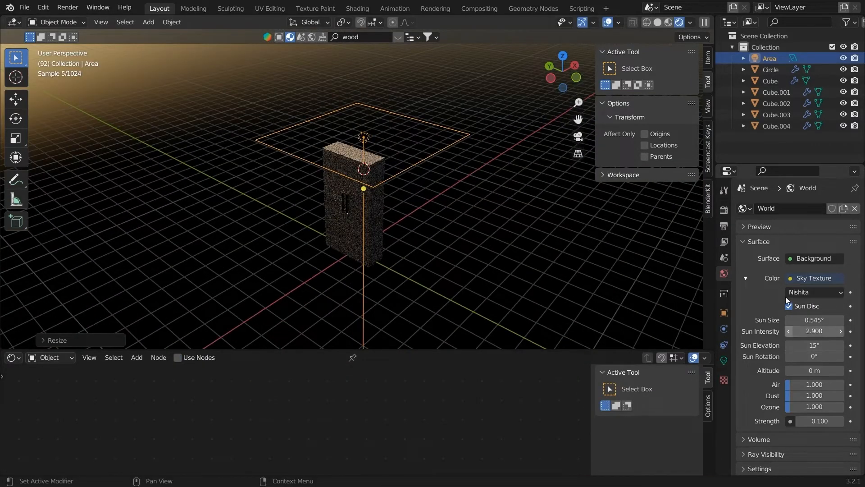
Step: Enlarge the area light and set its Power to 800 W
left_click(815, 278)
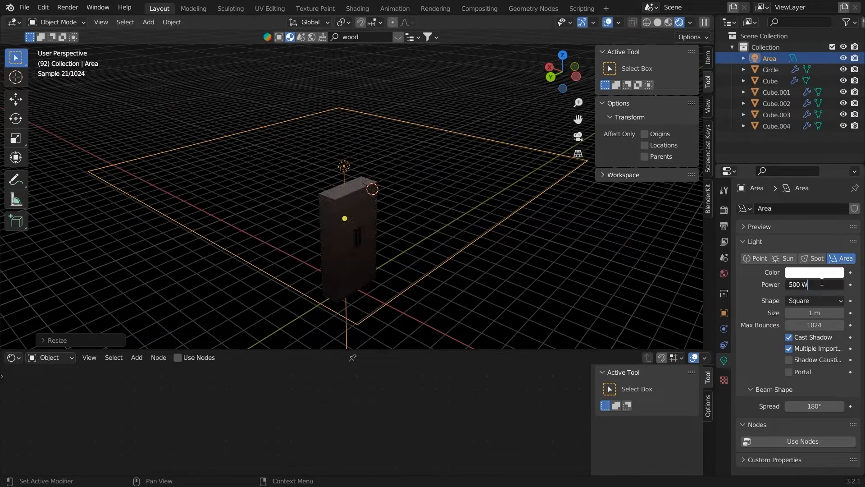
type("800")
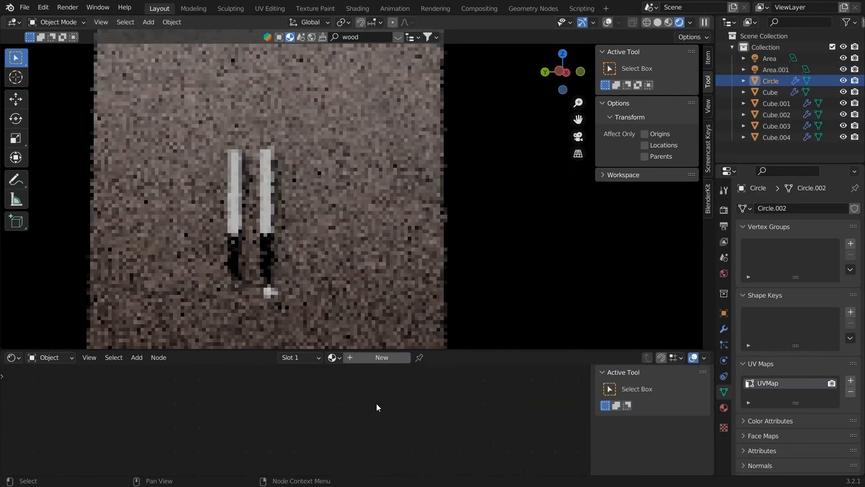
Step: Add a large floor plane under the wardrobe and give it a new Material.005
left_click(381, 357)
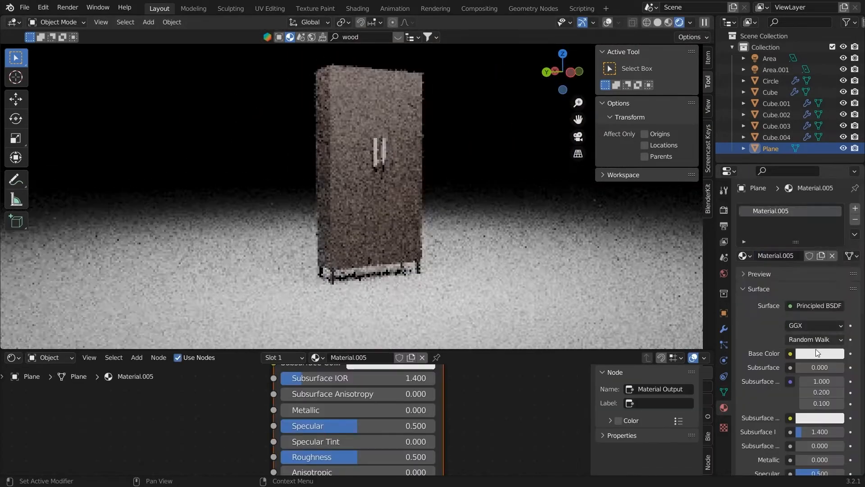
Step: Make the floor black (Metallic 0.53, Roughness 0) and raise the area light to 800 W
left_click(819, 354)
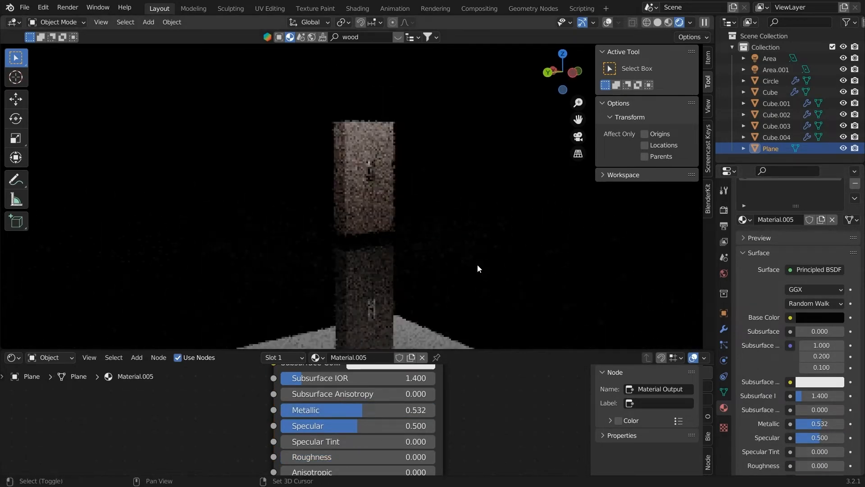
left_click(770, 58)
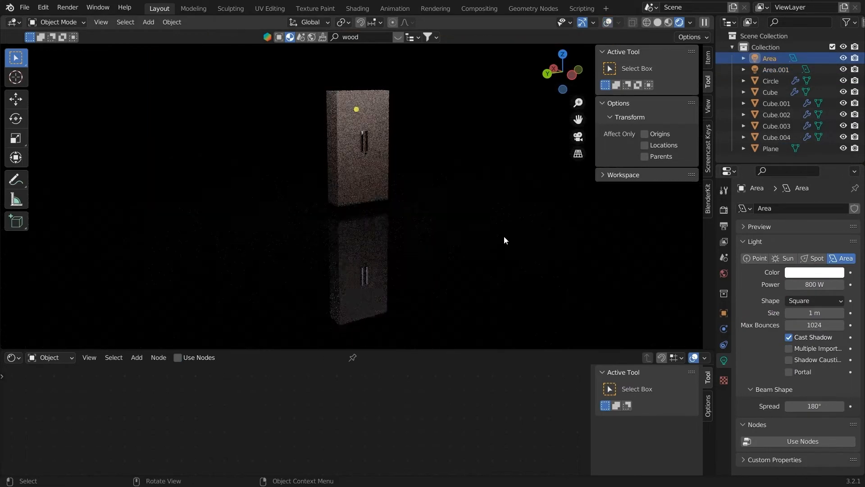
left_click(770, 148)
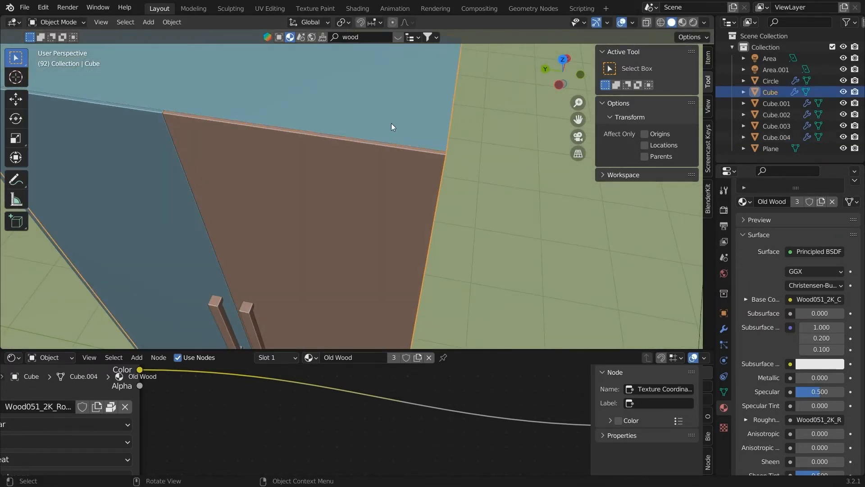
Step: Enter Edit Mode on the Cube cupboard body in Solid shading
key("Tab")
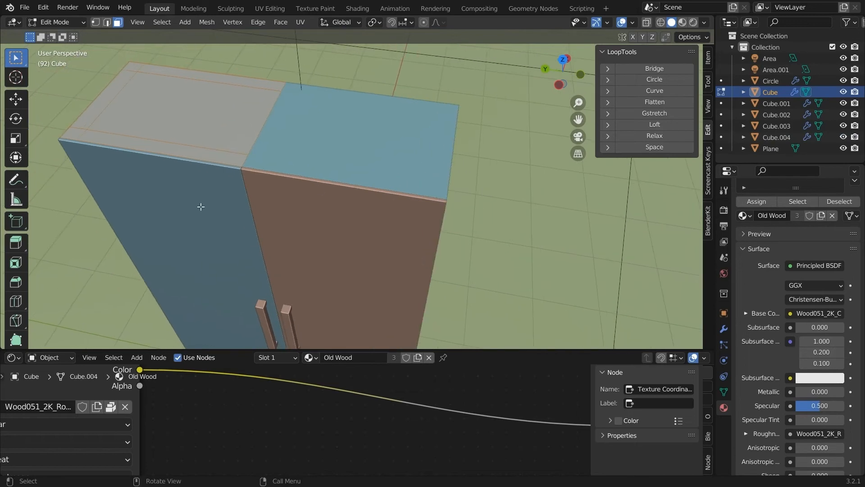